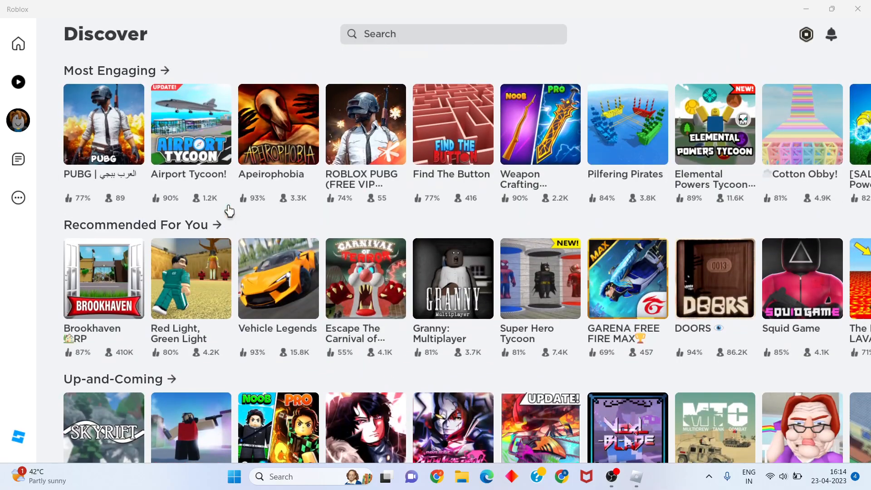
{"action": "mouse_move", "coordinate": [18, 159]}
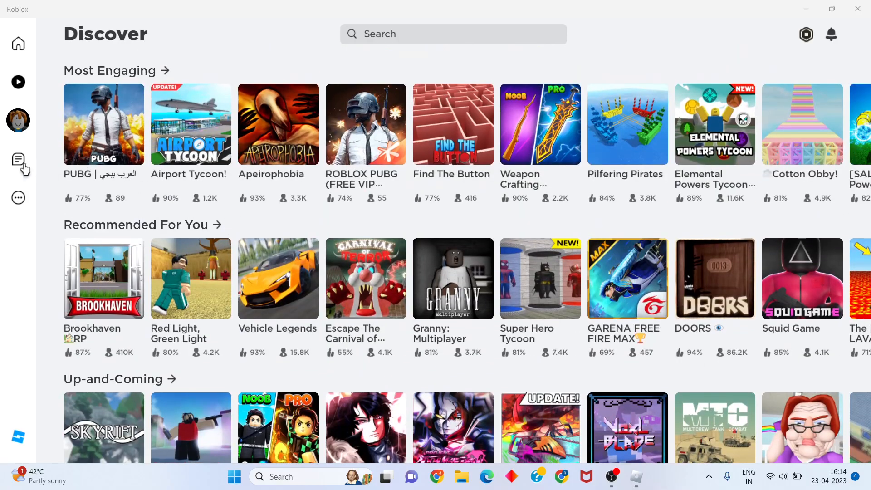
{"action": "mouse_move", "coordinate": [2, 155]}
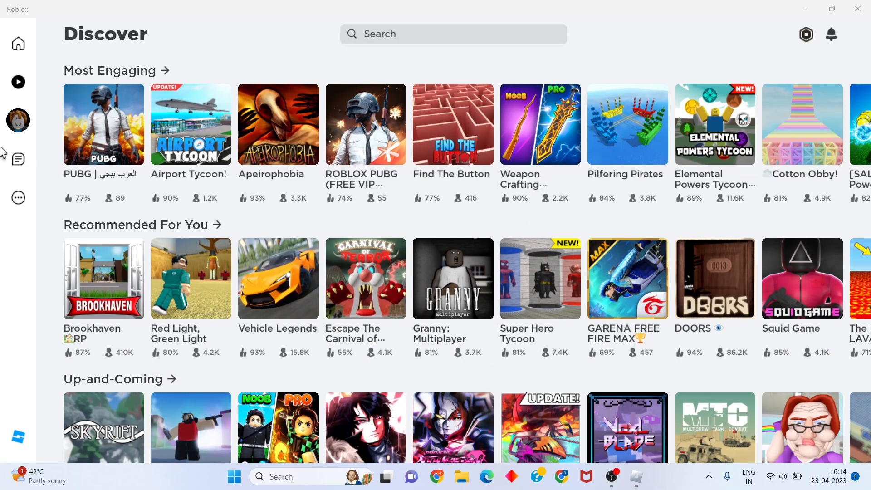
{"action": "mouse_move", "coordinate": [611, 477]}
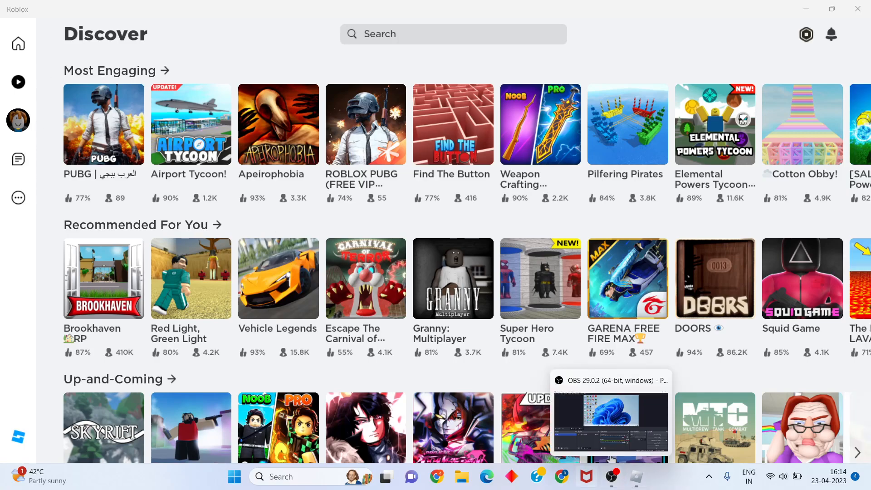
{"action": "mouse_move", "coordinate": [33, 165]}
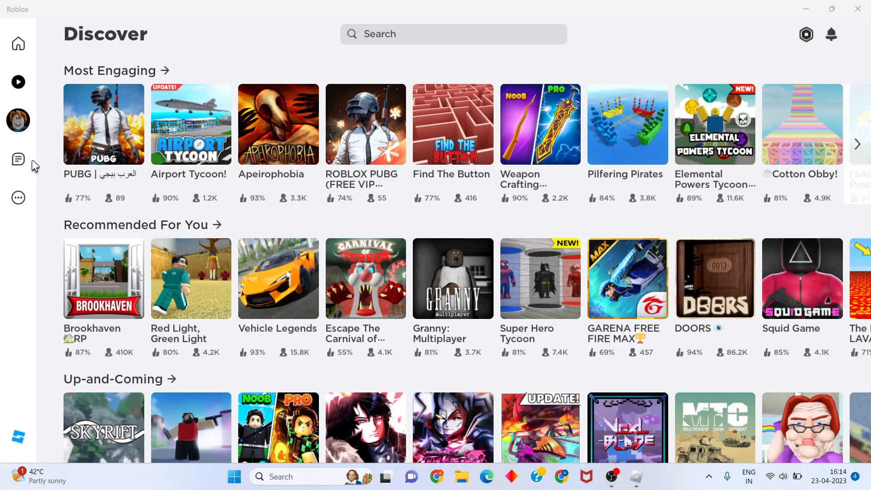
Reach the Roblox Settings page via the More menu in the sidebar
{"action": "left_click", "coordinate": [18, 198]}
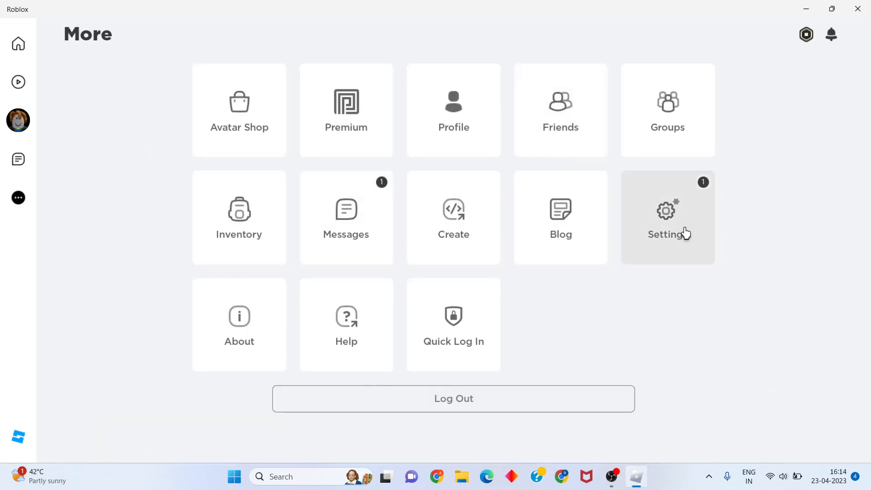
{"action": "left_click", "coordinate": [667, 217]}
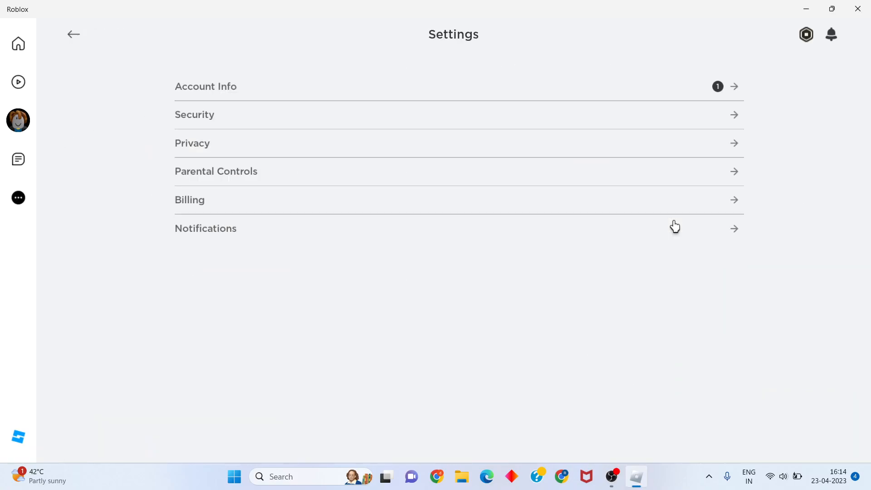
{"action": "mouse_move", "coordinate": [448, 142]}
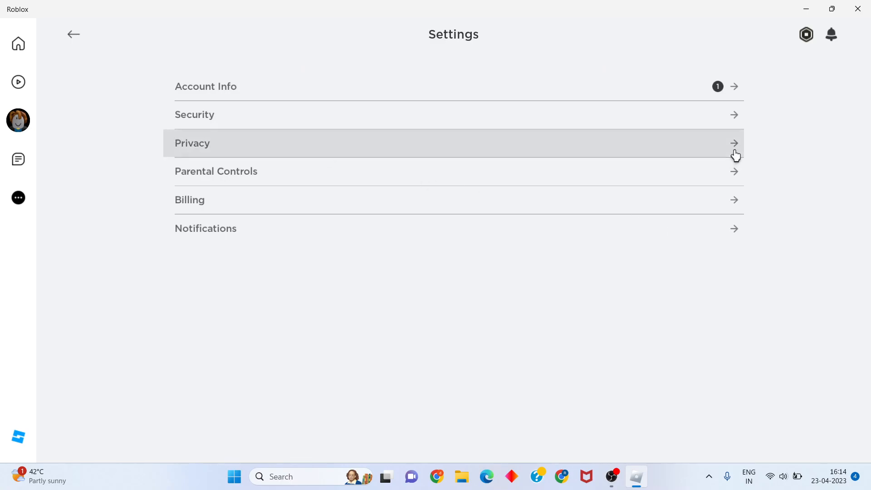
Show the Roblox Privacy section and review communication, contacts and other settings
{"action": "left_click", "coordinate": [454, 143]}
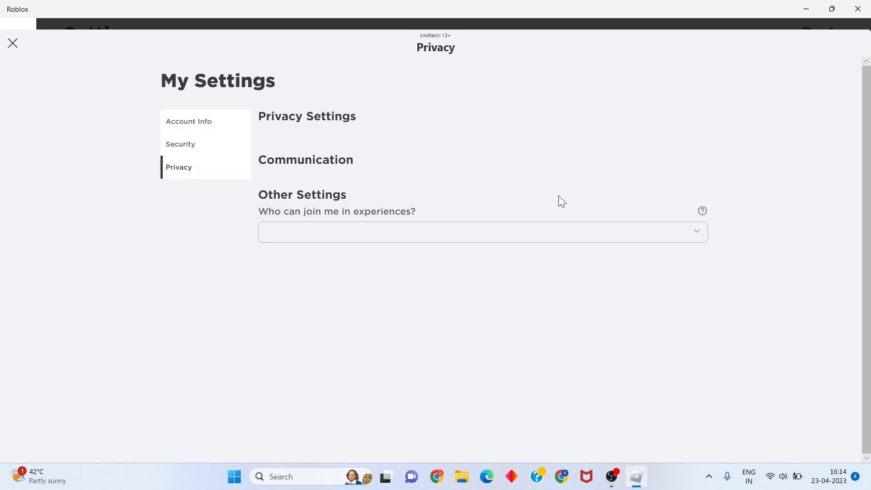
{"action": "left_click", "coordinate": [179, 167]}
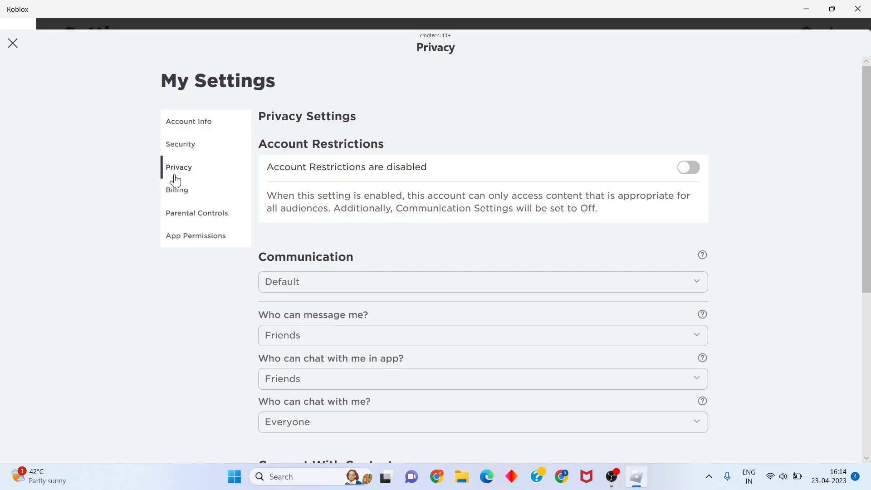
{"action": "mouse_move", "coordinate": [316, 162]}
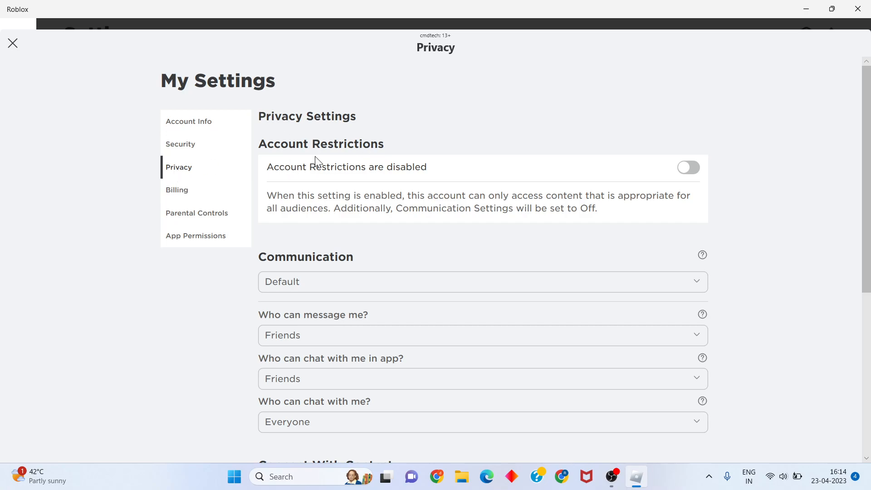
{"action": "scroll", "scroll_direction": "down", "scroll_amount": 3}
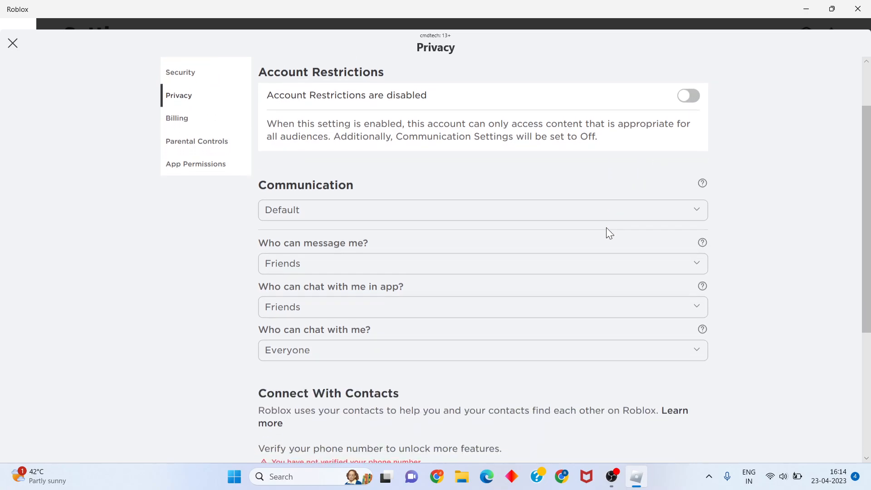
{"action": "scroll", "scroll_direction": "down", "scroll_amount": 3}
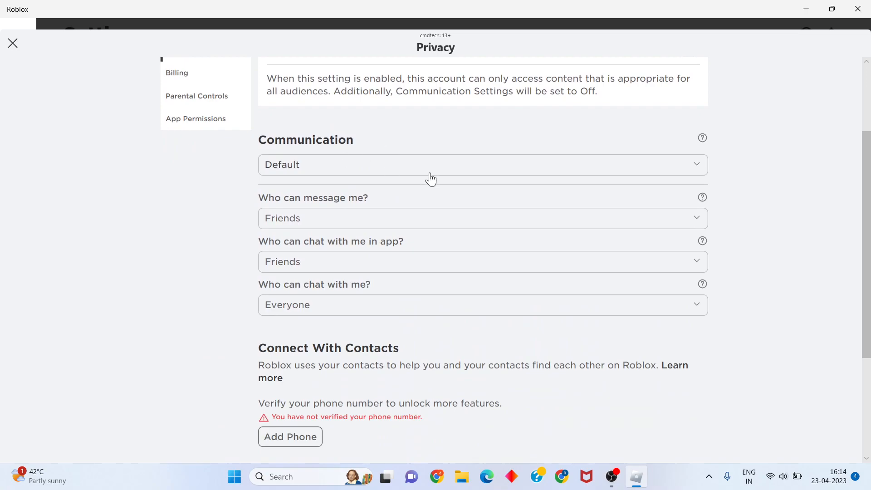
{"action": "mouse_move", "coordinate": [418, 230]}
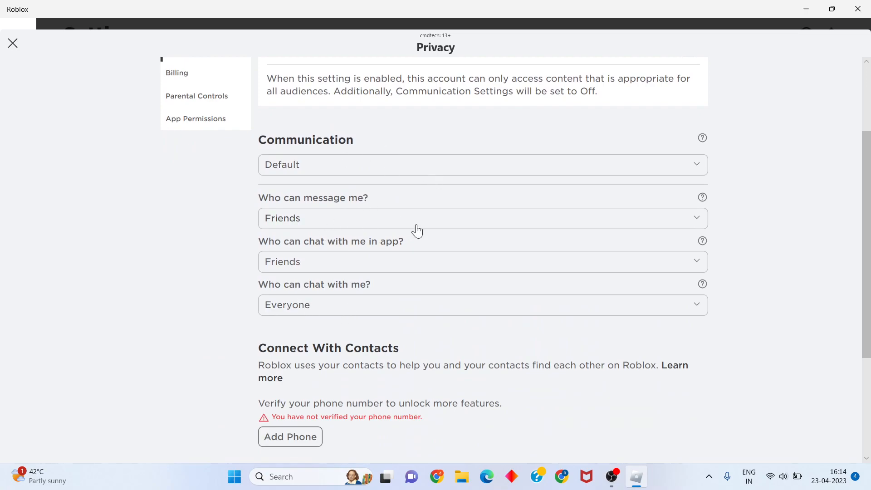
{"action": "scroll", "scroll_direction": "down", "scroll_amount": 3}
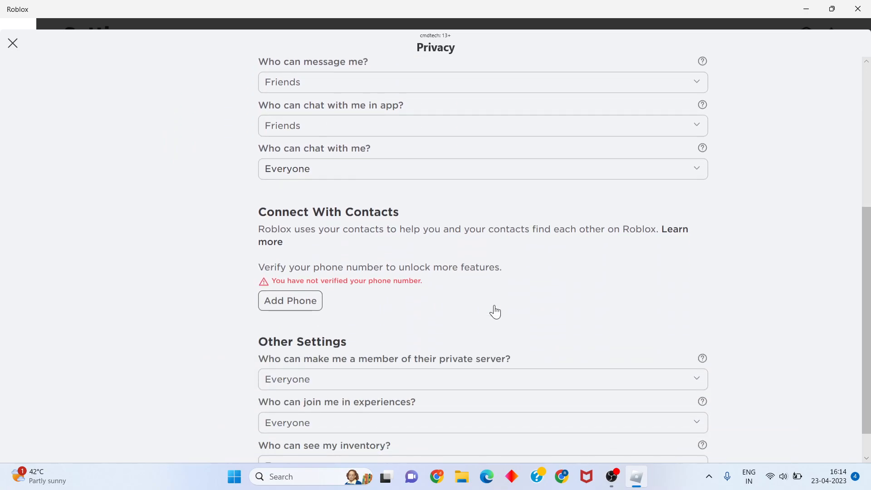
{"action": "scroll", "scroll_direction": "down", "scroll_amount": 3}
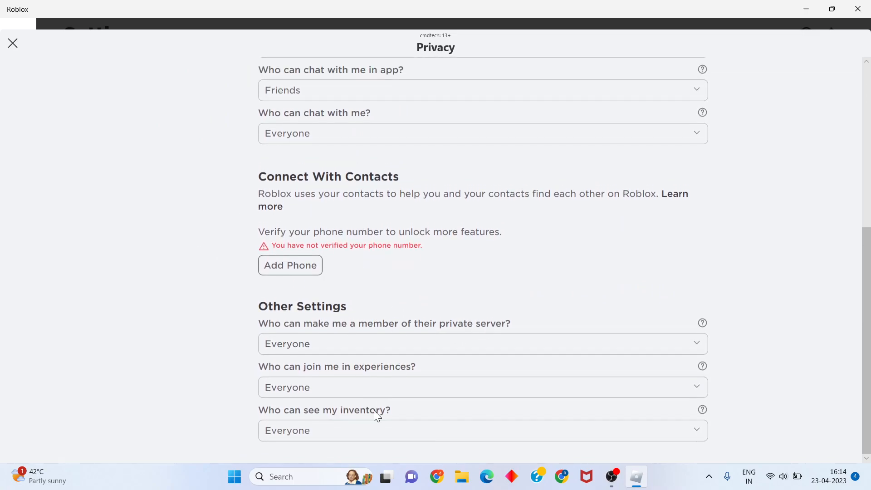
{"action": "mouse_move", "coordinate": [717, 168]}
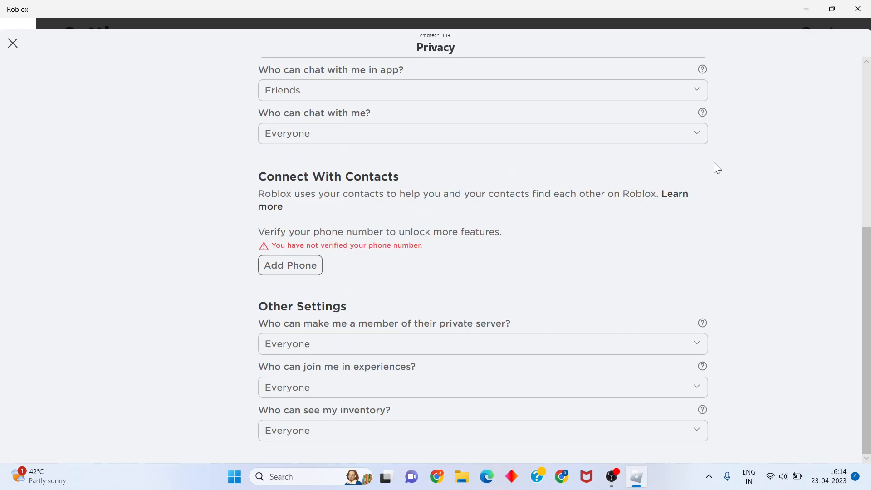
Close Roblox and search Windows Start for 'settings'
{"action": "left_click", "coordinate": [858, 9]}
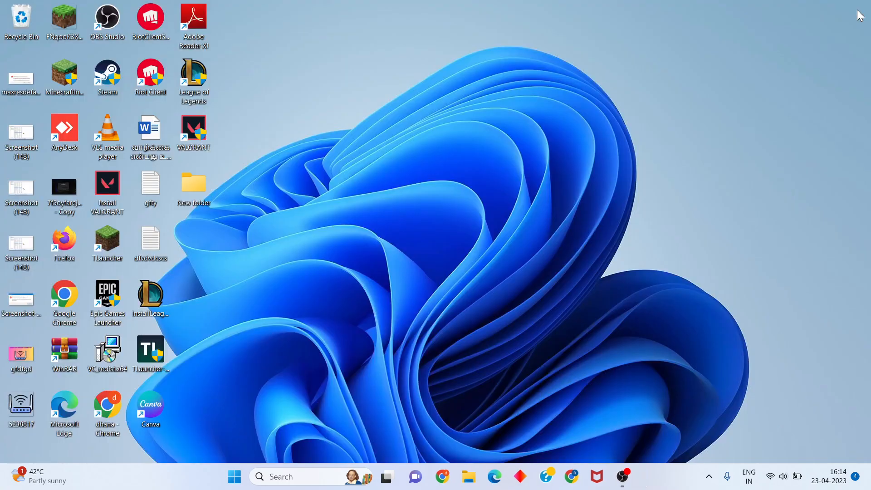
{"action": "mouse_move", "coordinate": [441, 320]}
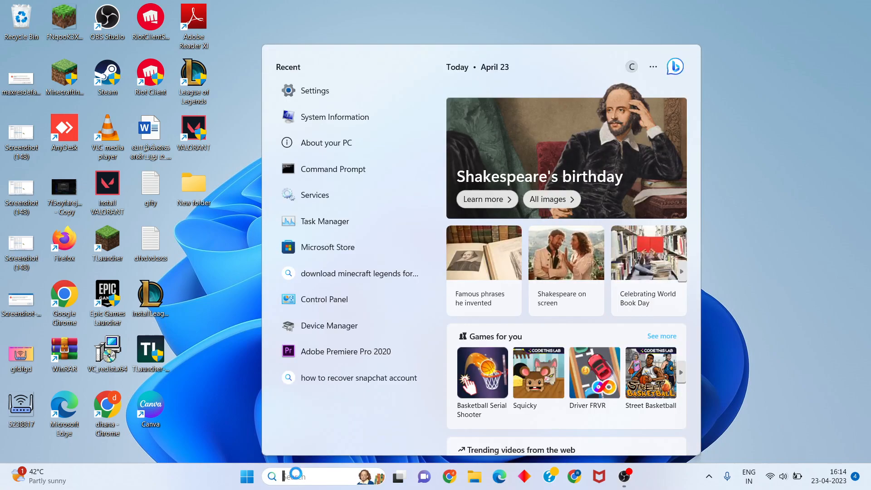
{"action": "type", "text": "settin"}
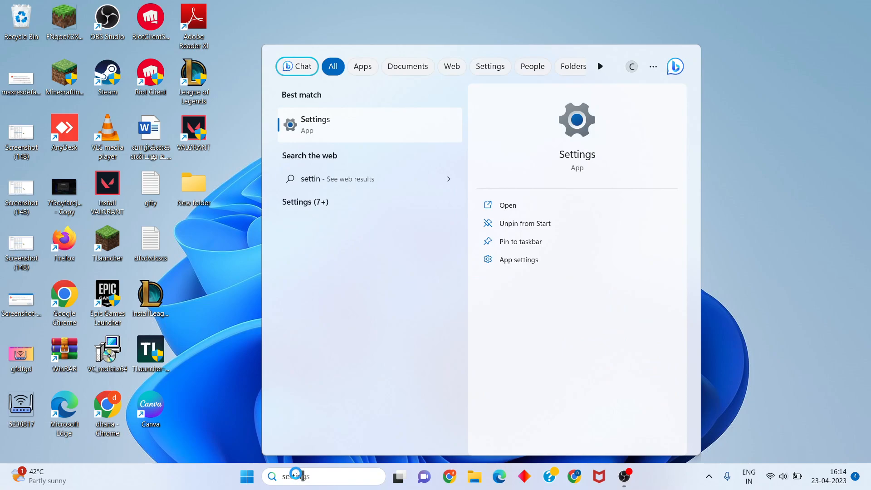
{"action": "type", "text": "gs"}
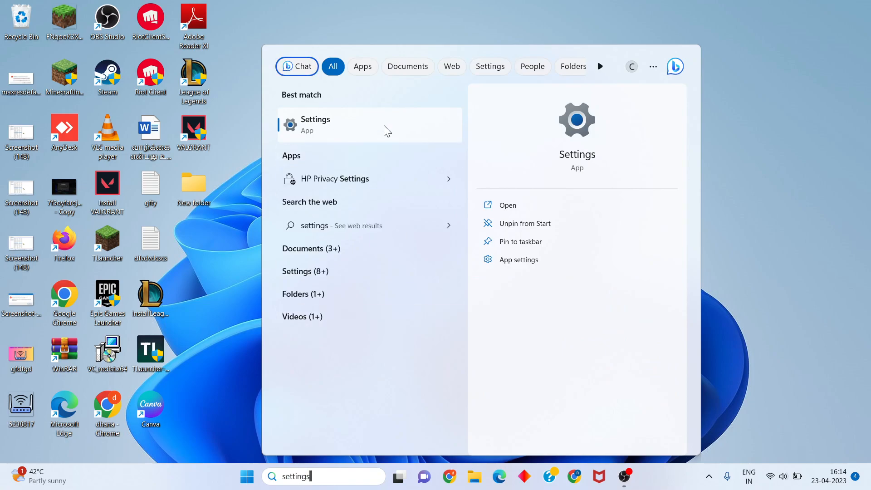
In Settings Installed apps, filter by 'robl' and show Roblox's more-actions menu
{"action": "left_click", "coordinate": [315, 125]}
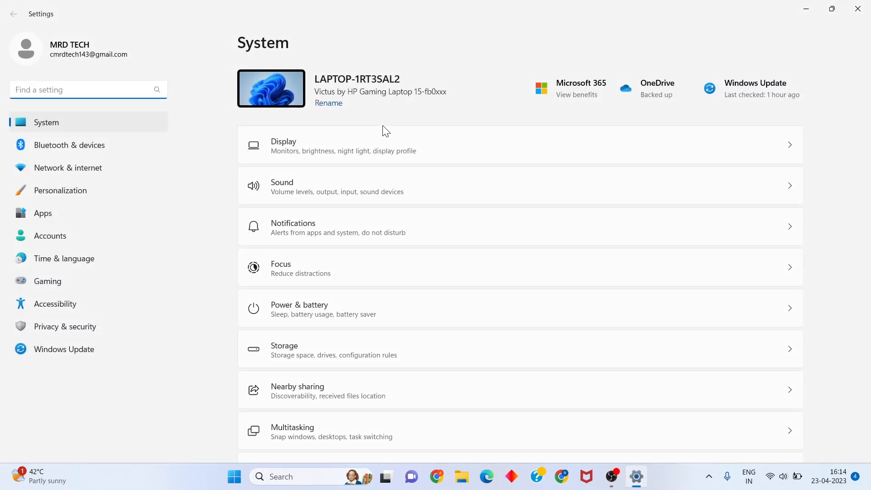
{"action": "left_click", "coordinate": [42, 212]}
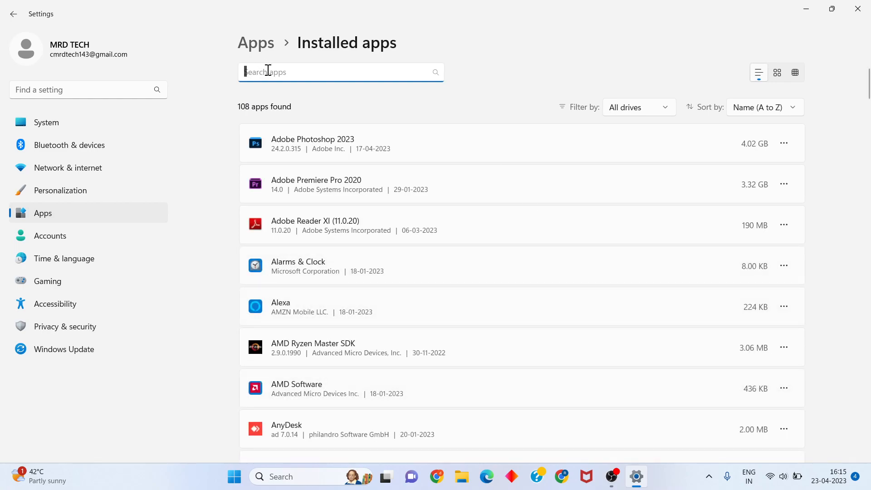
{"action": "type", "text": "roblox"}
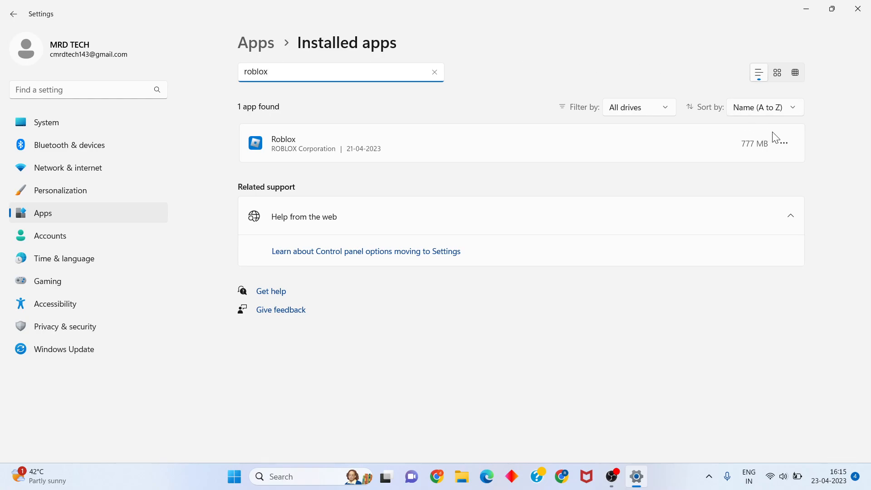
{"action": "left_click", "coordinate": [783, 144]}
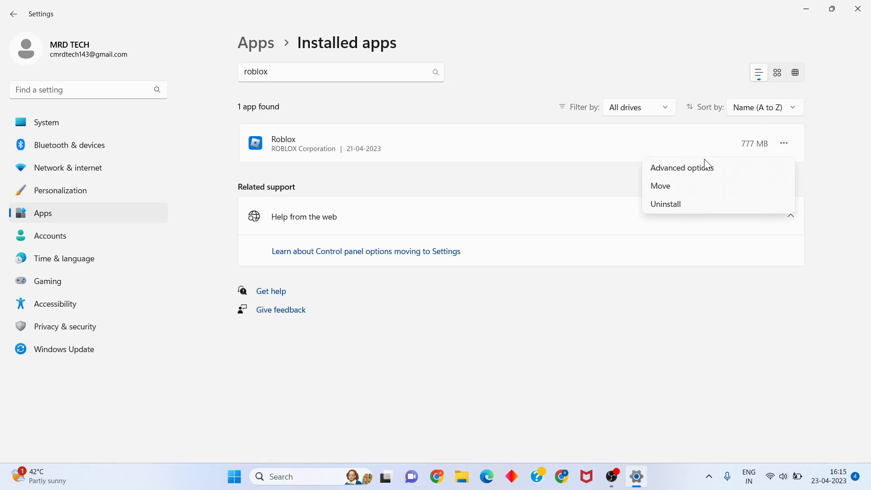
In Roblox's advanced options, repair and reset the app with confirmation, then close Settings
{"action": "left_click", "coordinate": [681, 167]}
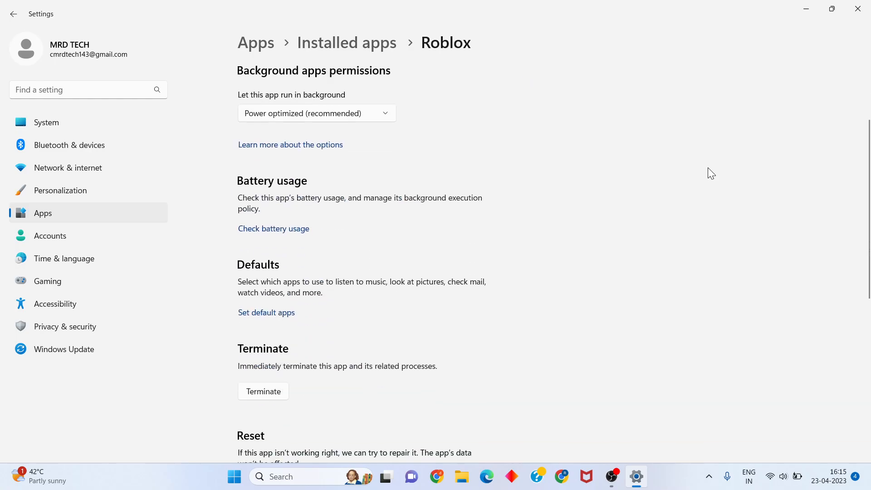
{"action": "scroll", "scroll_direction": "down", "scroll_amount": 3}
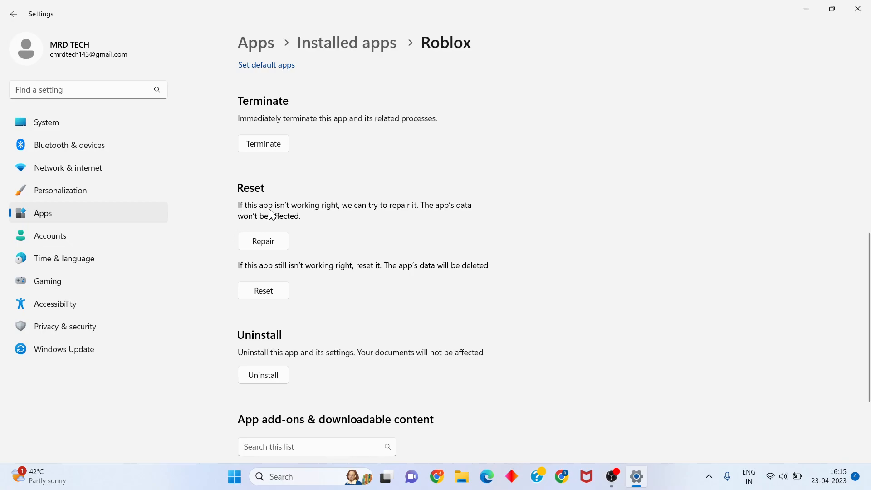
{"action": "mouse_move", "coordinate": [353, 220]}
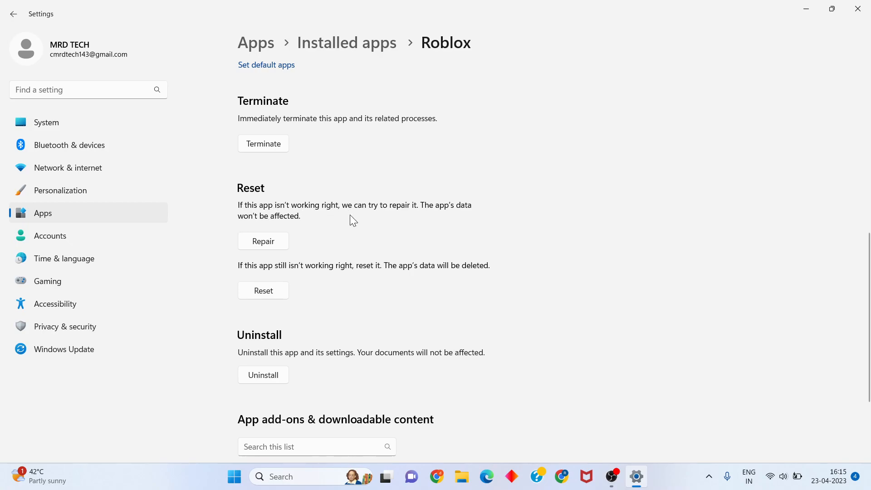
{"action": "mouse_move", "coordinate": [287, 247]}
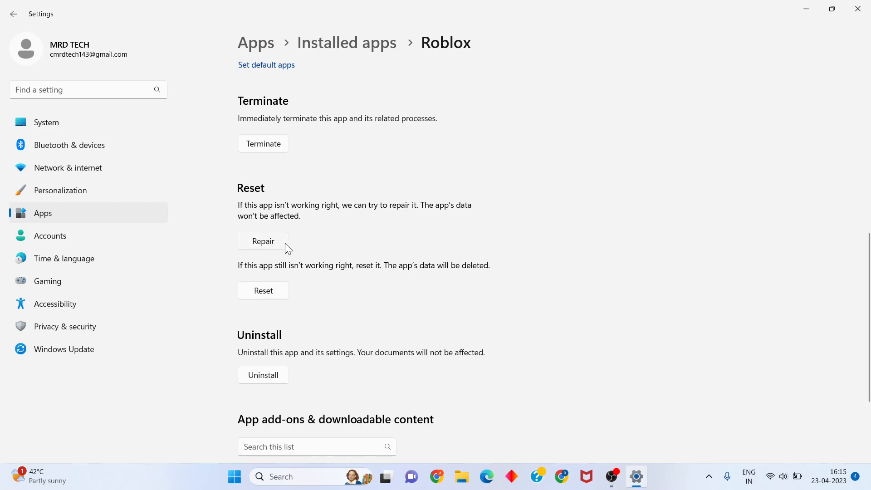
{"action": "mouse_move", "coordinate": [342, 248]}
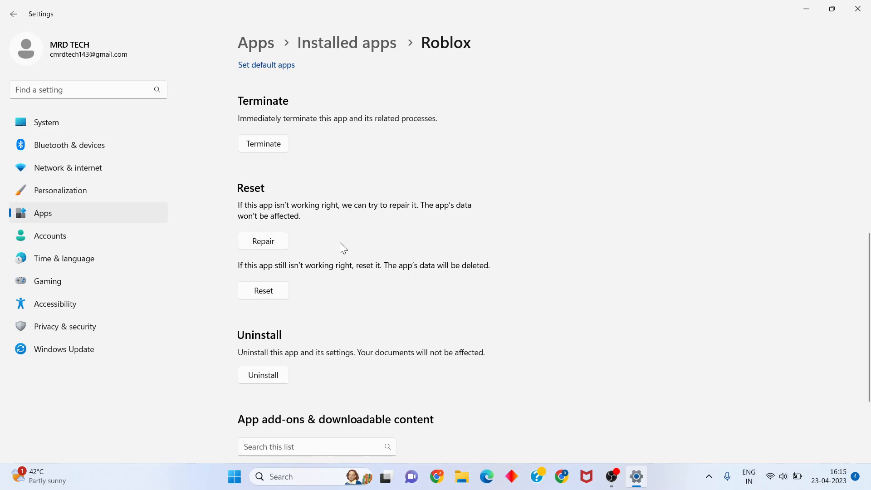
{"action": "mouse_move", "coordinate": [299, 221]}
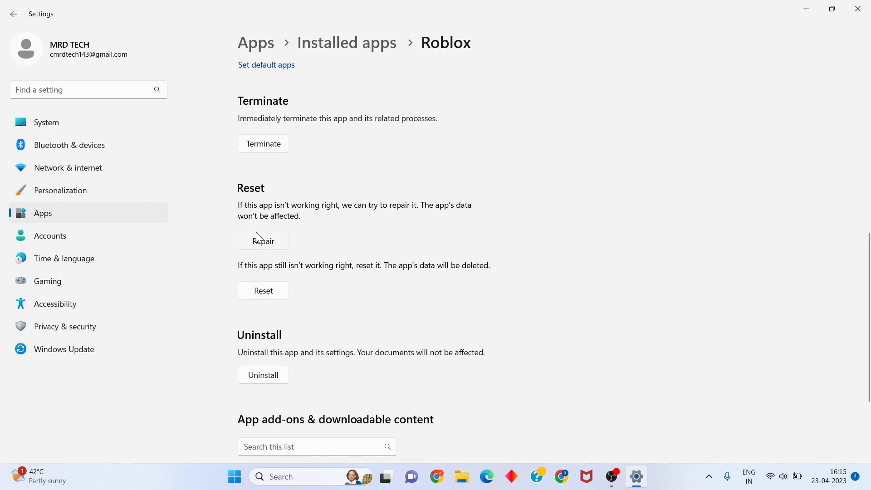
{"action": "mouse_move", "coordinate": [410, 197]}
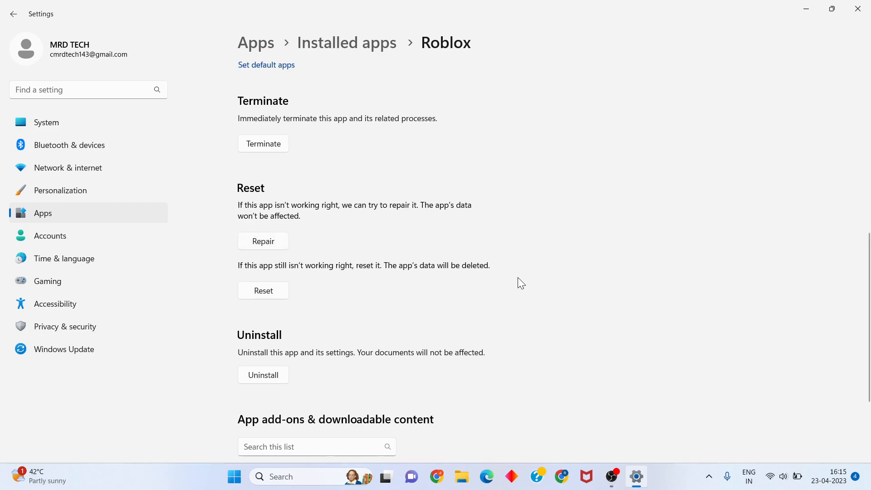
{"action": "mouse_move", "coordinate": [628, 251]}
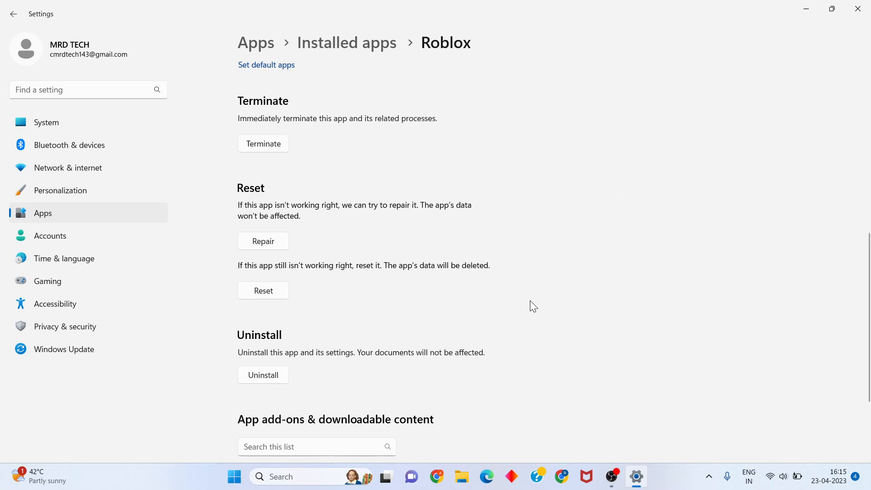
{"action": "mouse_move", "coordinate": [255, 289]}
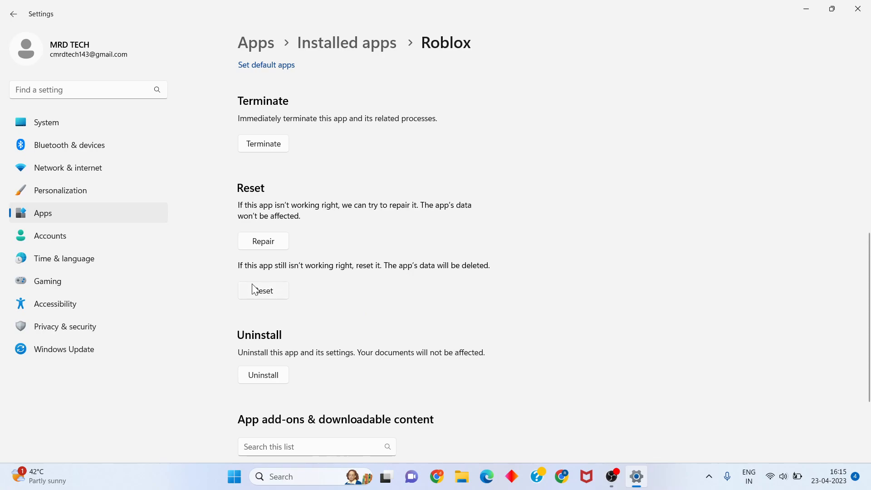
{"action": "mouse_move", "coordinate": [306, 273]}
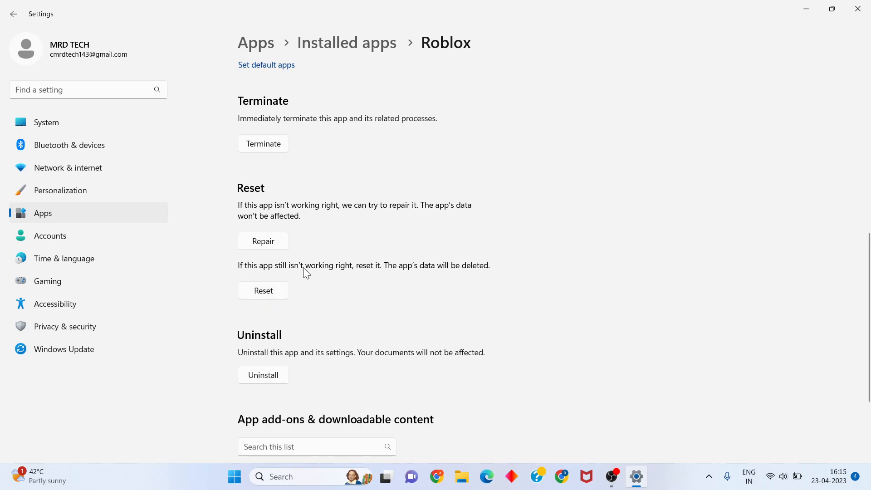
{"action": "mouse_move", "coordinate": [380, 320]}
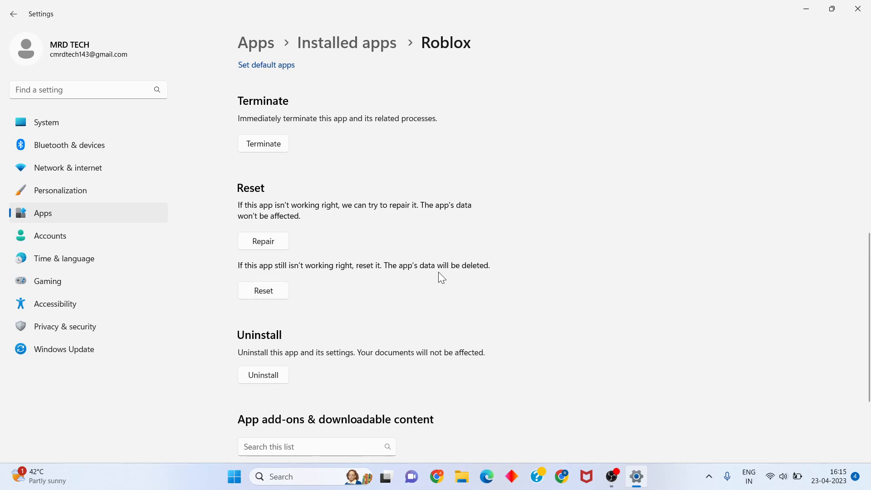
{"action": "left_click", "coordinate": [263, 290]}
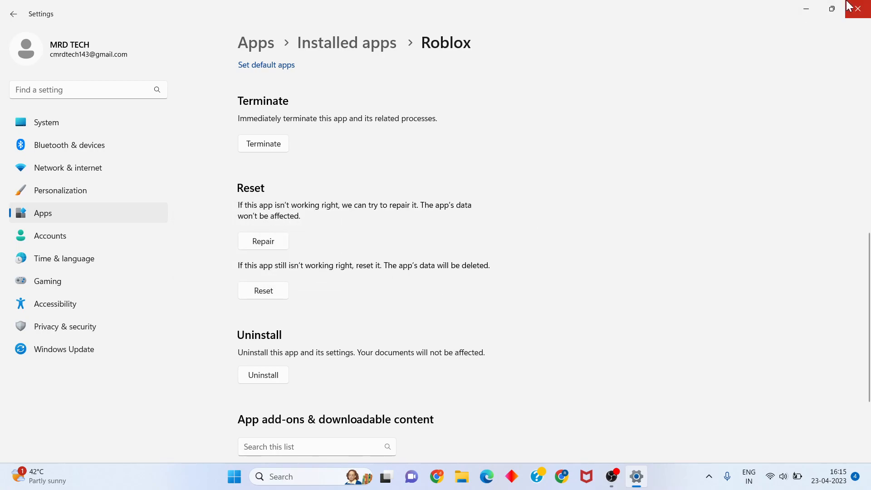
{"action": "mouse_move", "coordinate": [480, 277]}
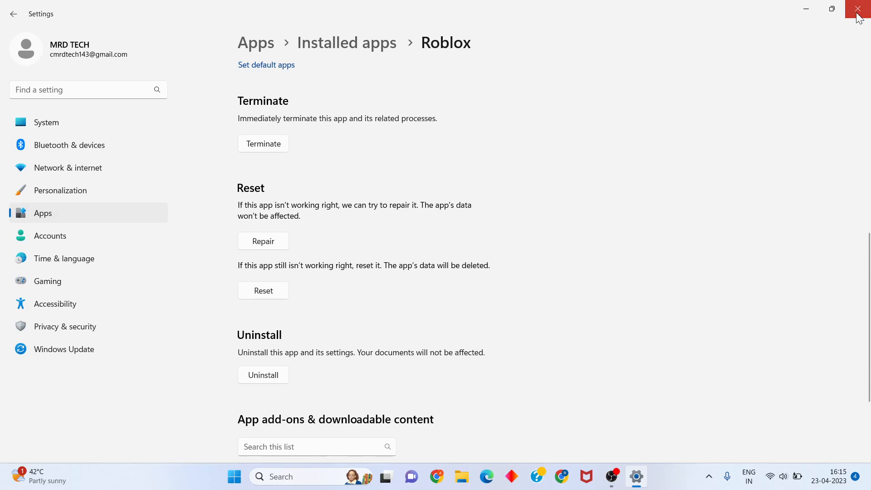
{"action": "left_click", "coordinate": [861, 9]}
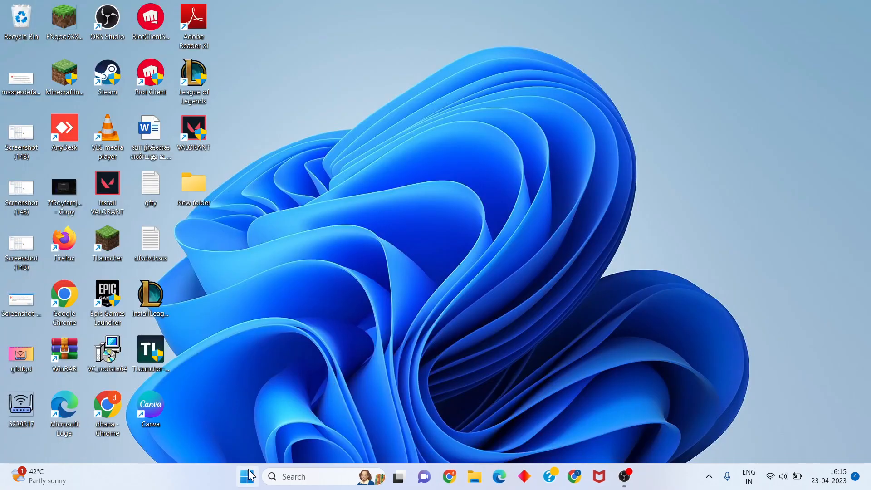
Launch Microsoft Store from the Start menu's pinned apps
{"action": "left_click", "coordinate": [247, 476]}
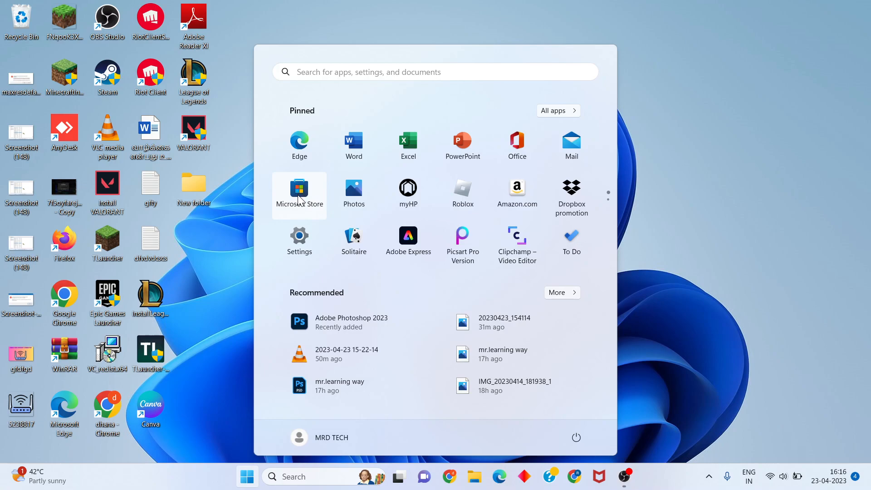
{"action": "left_click", "coordinate": [299, 194]}
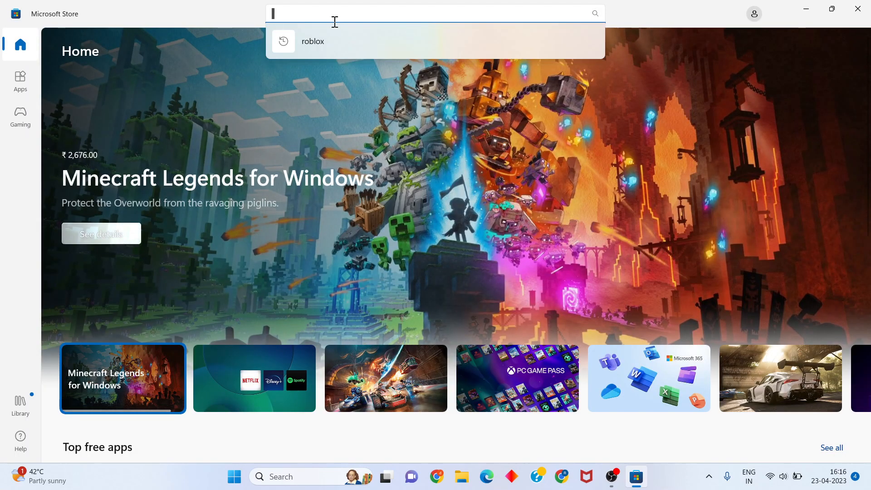
Search the Store for 'roblox' and view Roblox's product page with its Play option
{"action": "left_click", "coordinate": [312, 41]}
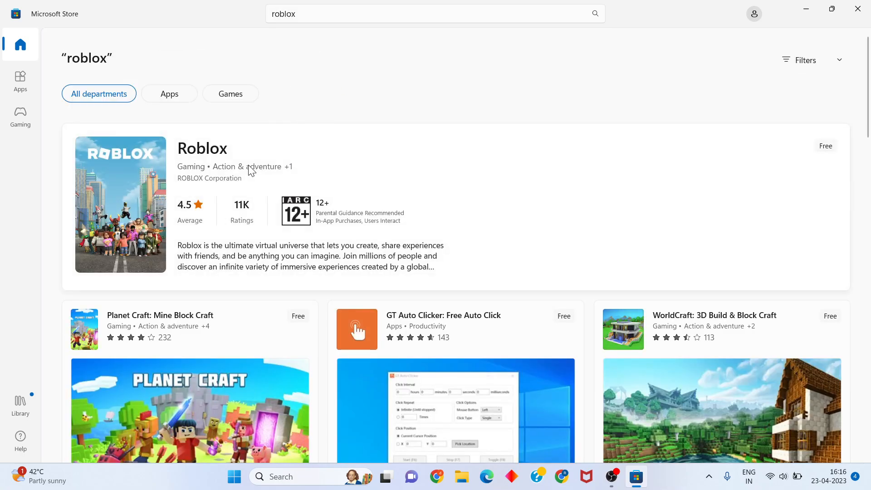
{"action": "left_click", "coordinate": [202, 148]}
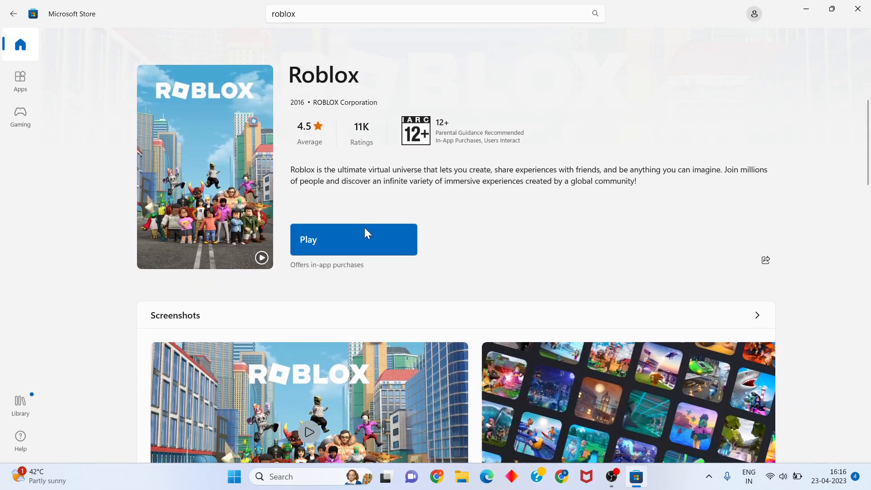
{"action": "mouse_move", "coordinate": [536, 271]}
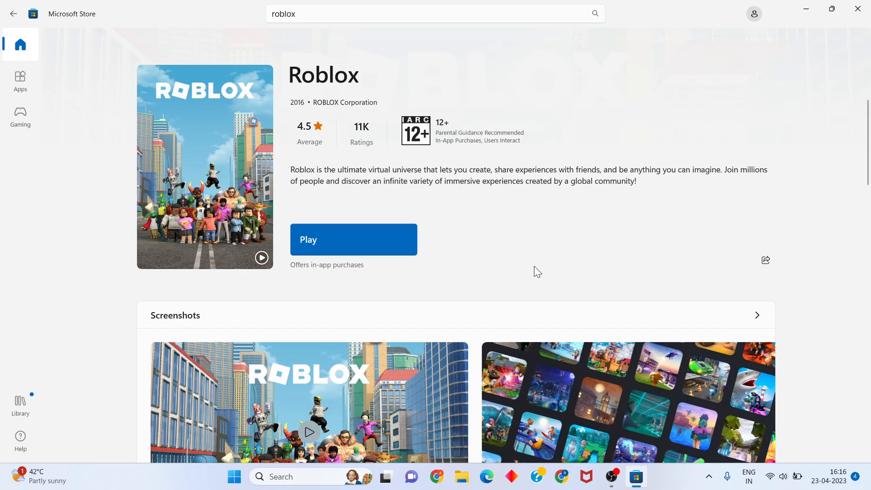
{"action": "mouse_move", "coordinate": [393, 272]}
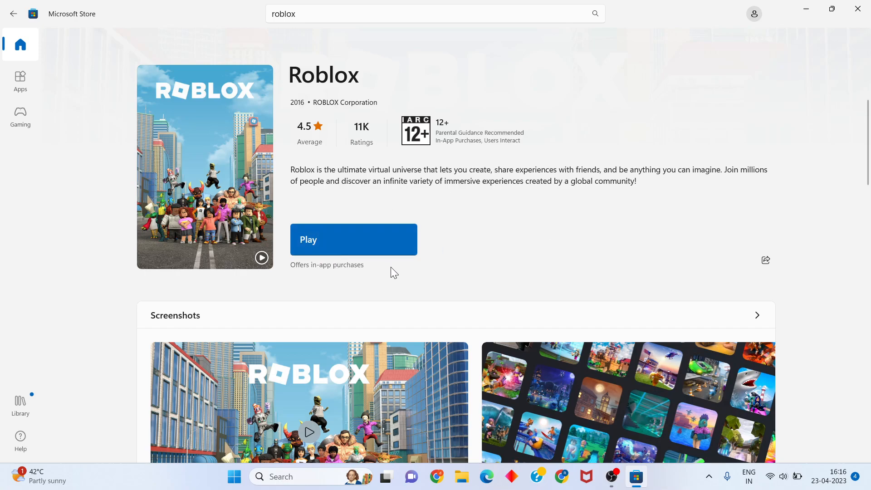
{"action": "mouse_move", "coordinate": [556, 174]}
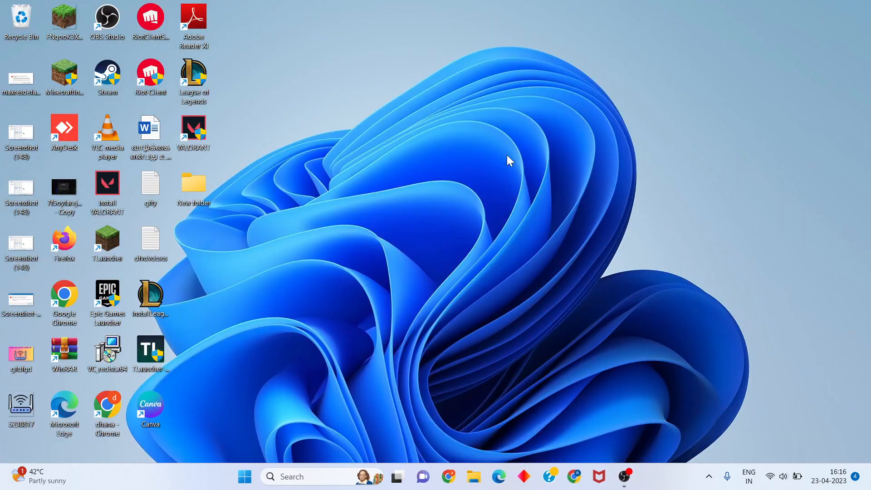
{"action": "mouse_move", "coordinate": [484, 187]}
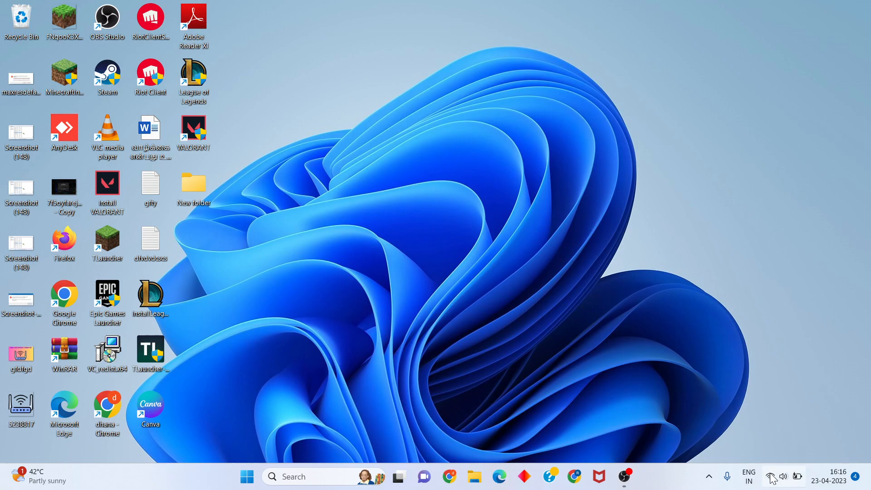
Bring up Windows Quick Settings from the taskbar network/volume area
{"action": "left_click", "coordinate": [771, 476]}
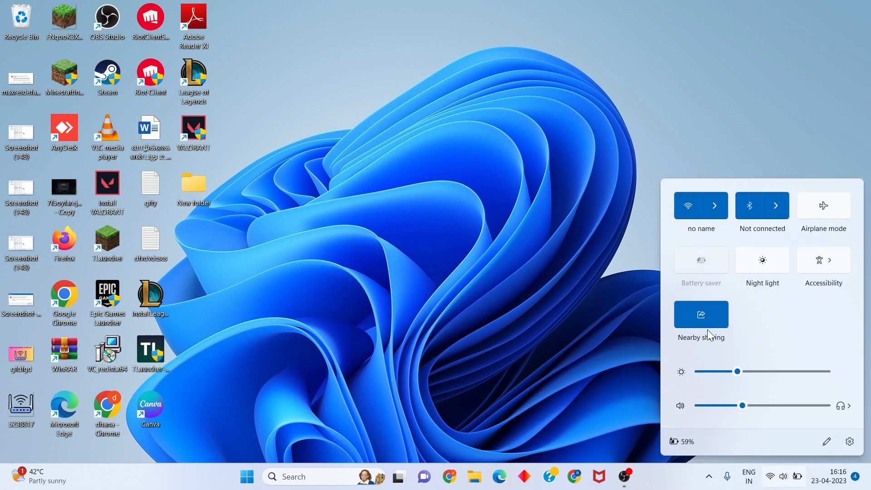
{"action": "mouse_move", "coordinate": [813, 390]}
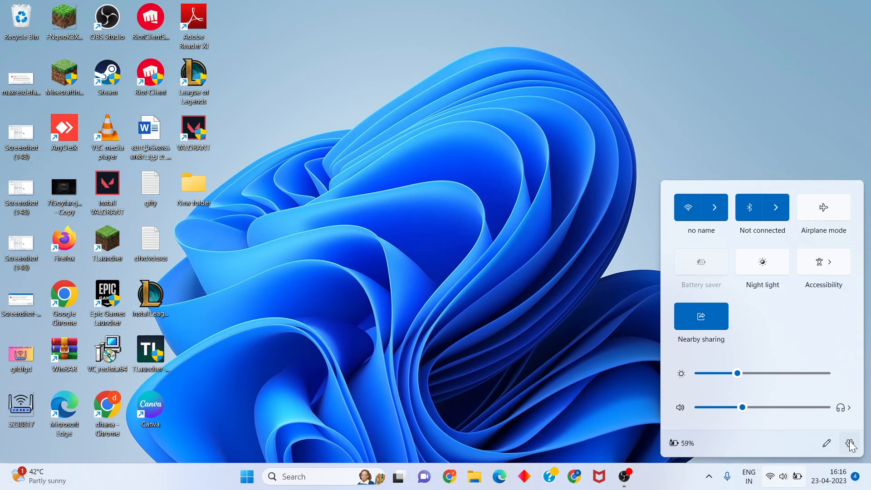
Reopen full Settings, search 'vpn' and reach the VPN page under Network & internet
{"action": "left_click", "coordinate": [853, 444]}
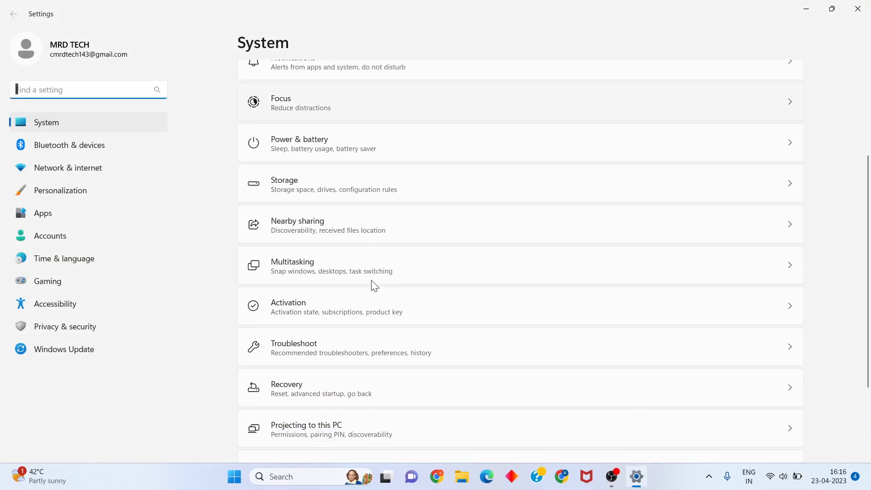
{"action": "scroll", "scroll_direction": "up", "scroll_amount": 3}
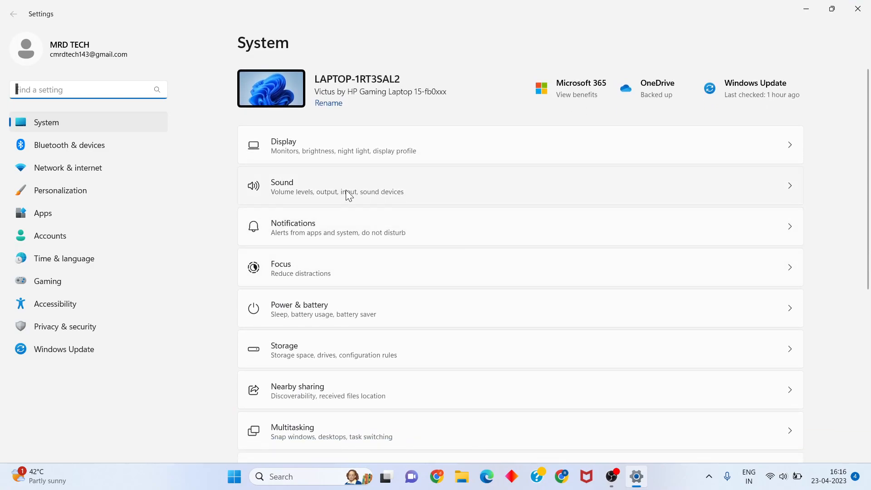
{"action": "type", "text": "vpn"}
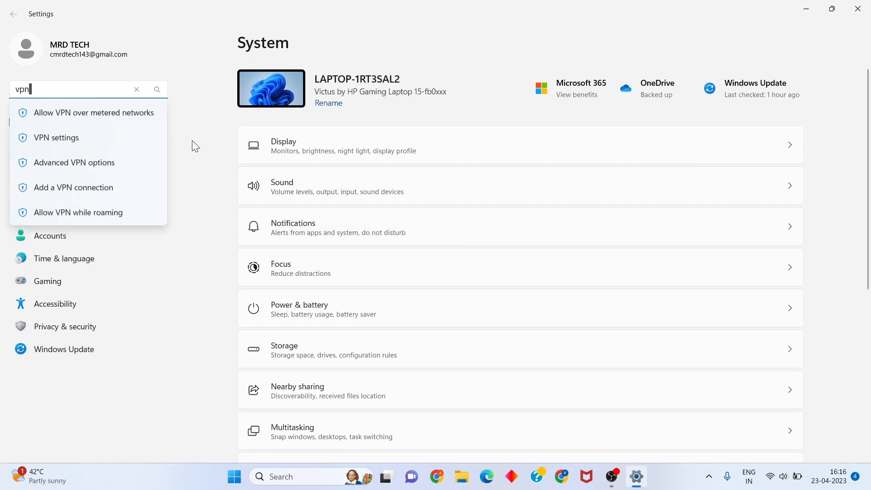
{"action": "mouse_move", "coordinate": [61, 143]}
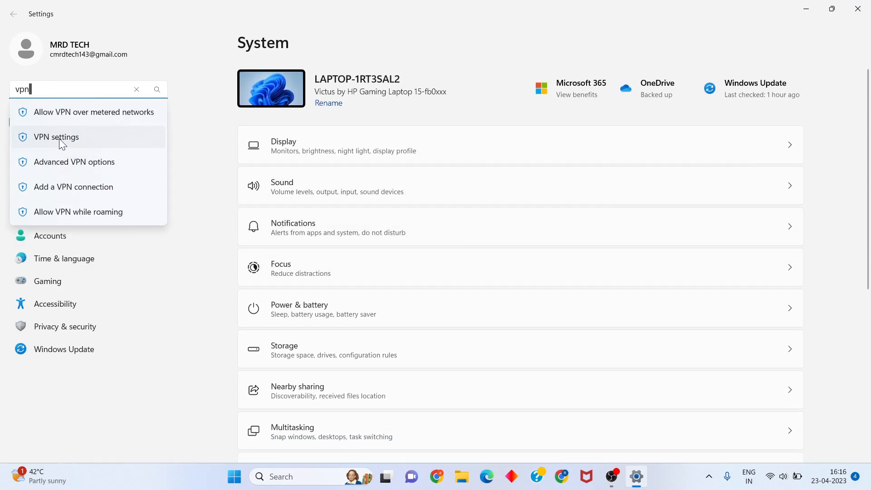
{"action": "left_click", "coordinate": [55, 137]}
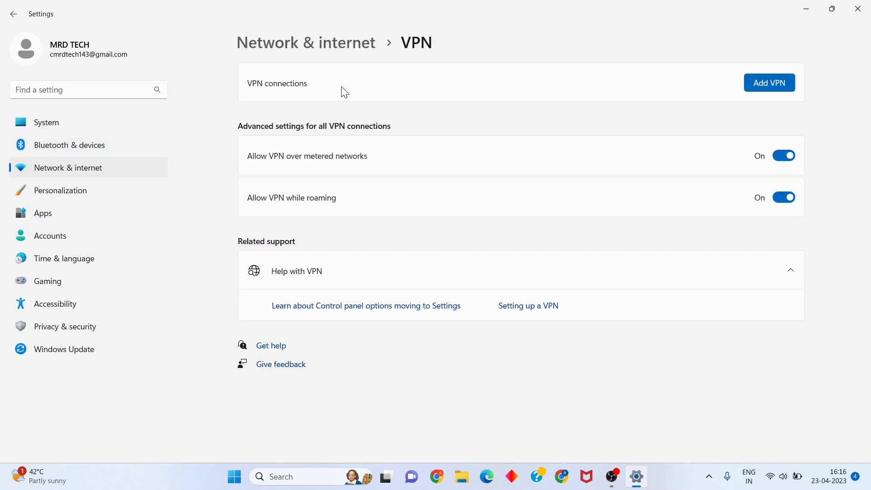
Bring up the Add a VPN connection form, then close Settings
{"action": "left_click", "coordinate": [769, 83]}
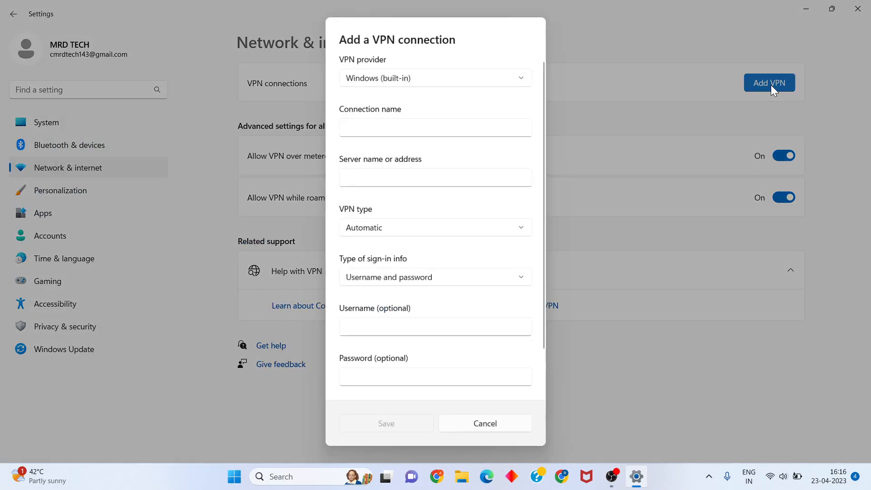
{"action": "mouse_move", "coordinate": [348, 251]}
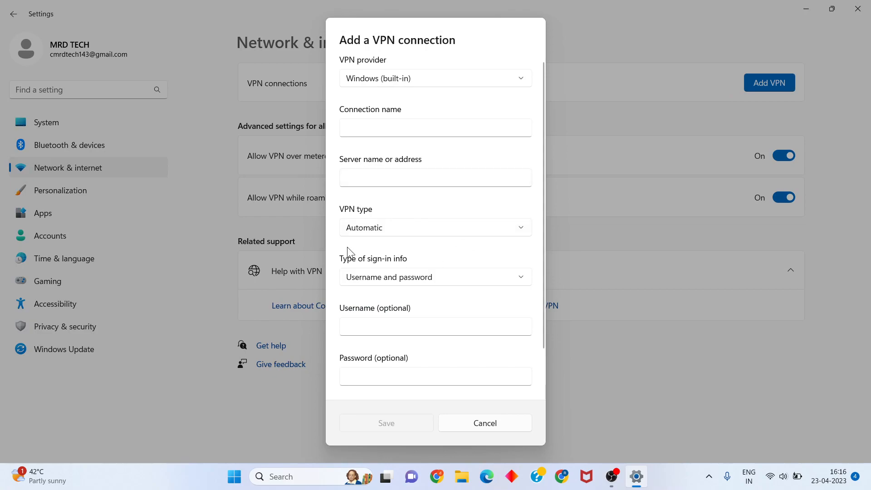
{"action": "mouse_move", "coordinate": [627, 309]}
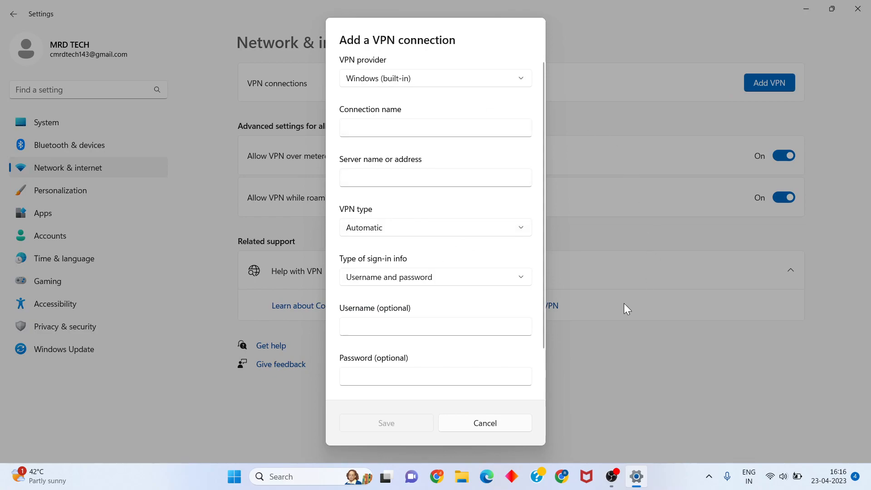
{"action": "mouse_move", "coordinate": [859, 9]}
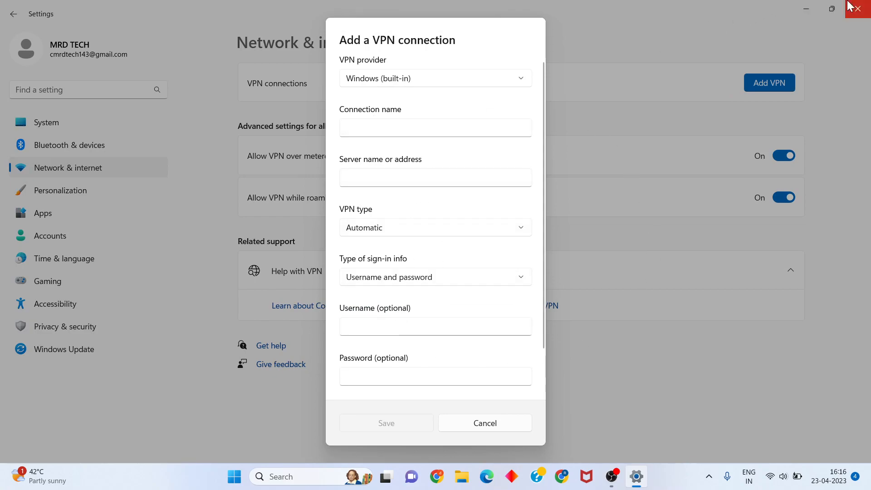
{"action": "left_click", "coordinate": [861, 9]}
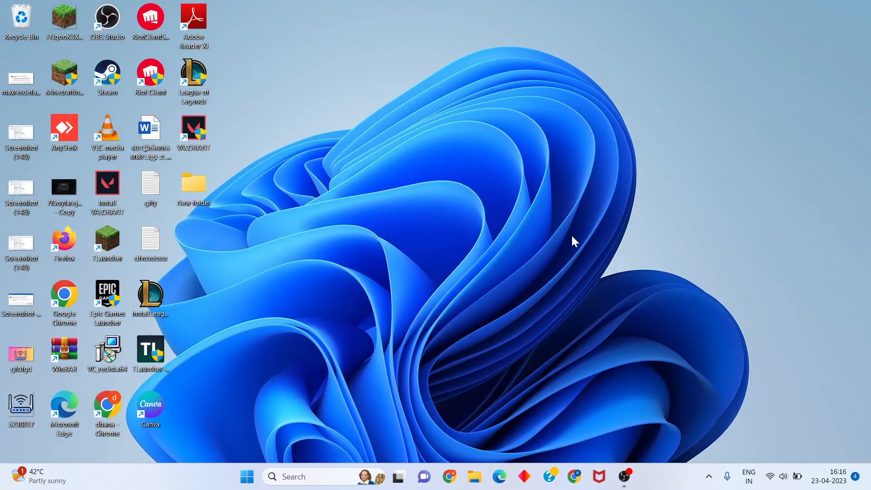
{"action": "mouse_move", "coordinate": [393, 332]}
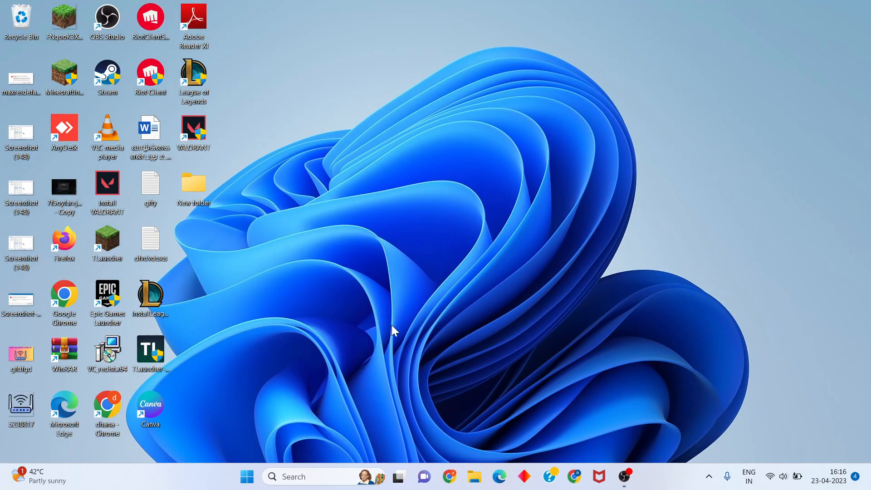